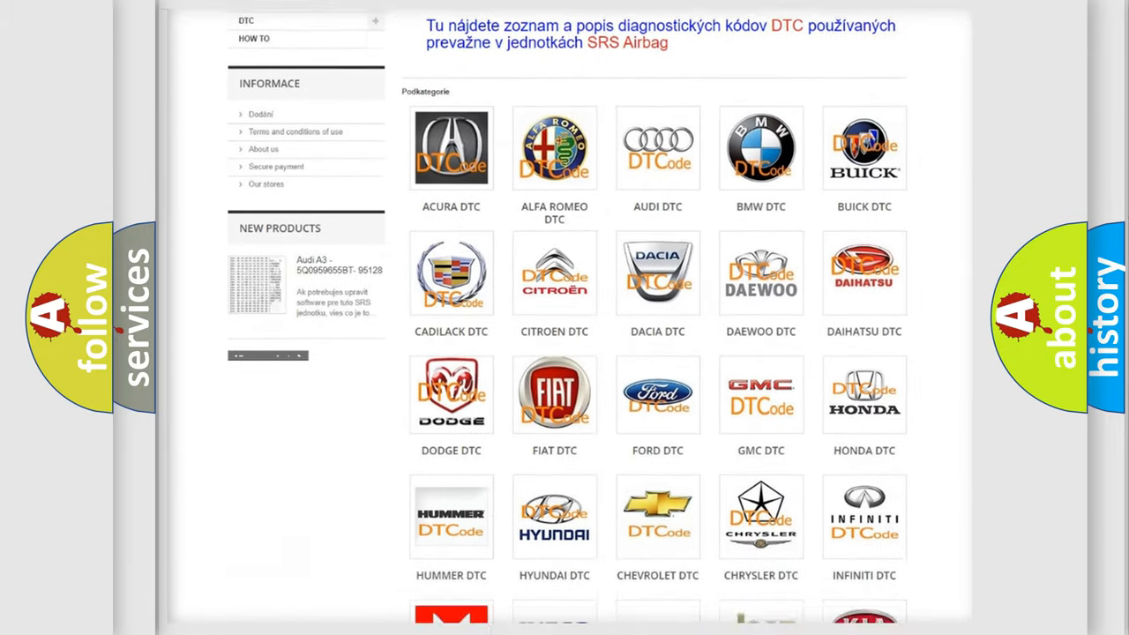
scroll("down", 3)
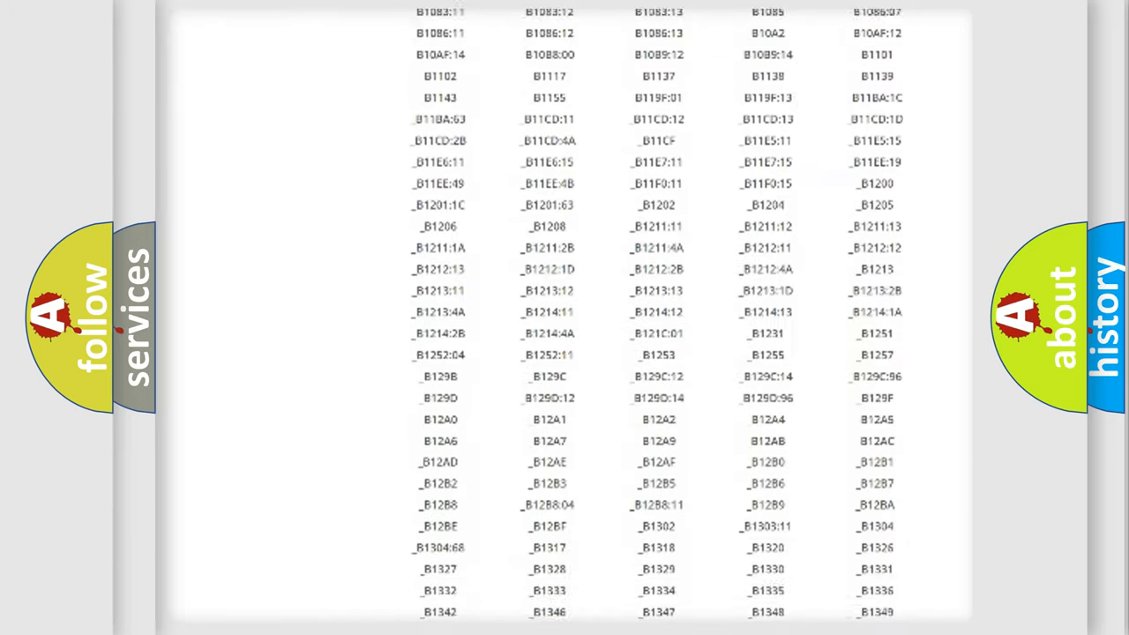
scroll("down", 3)
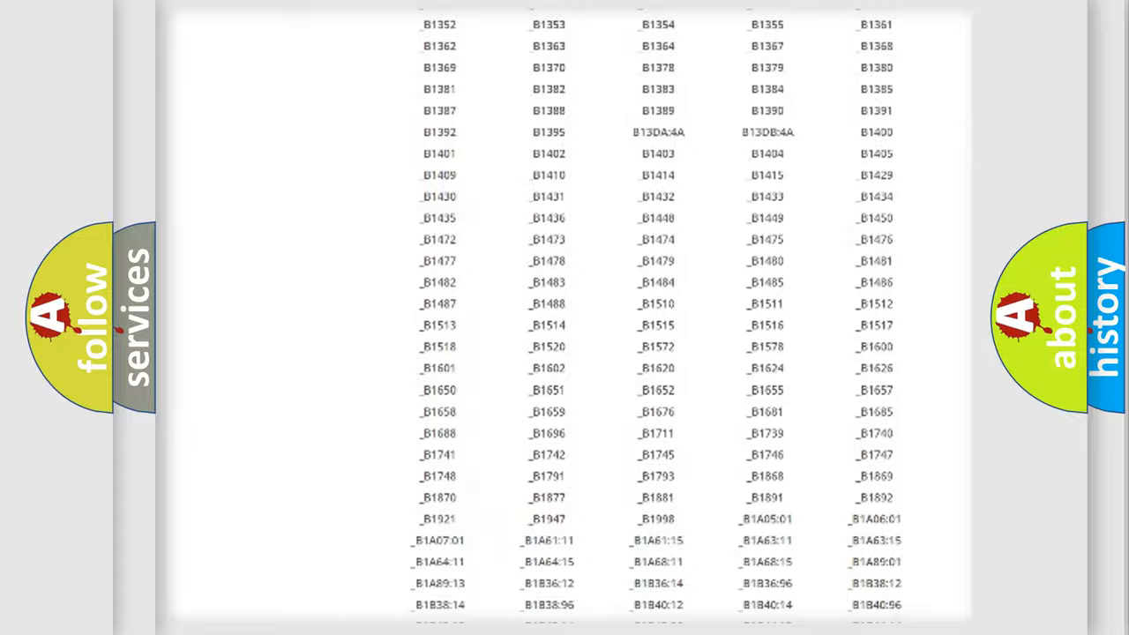
scroll("up", 3)
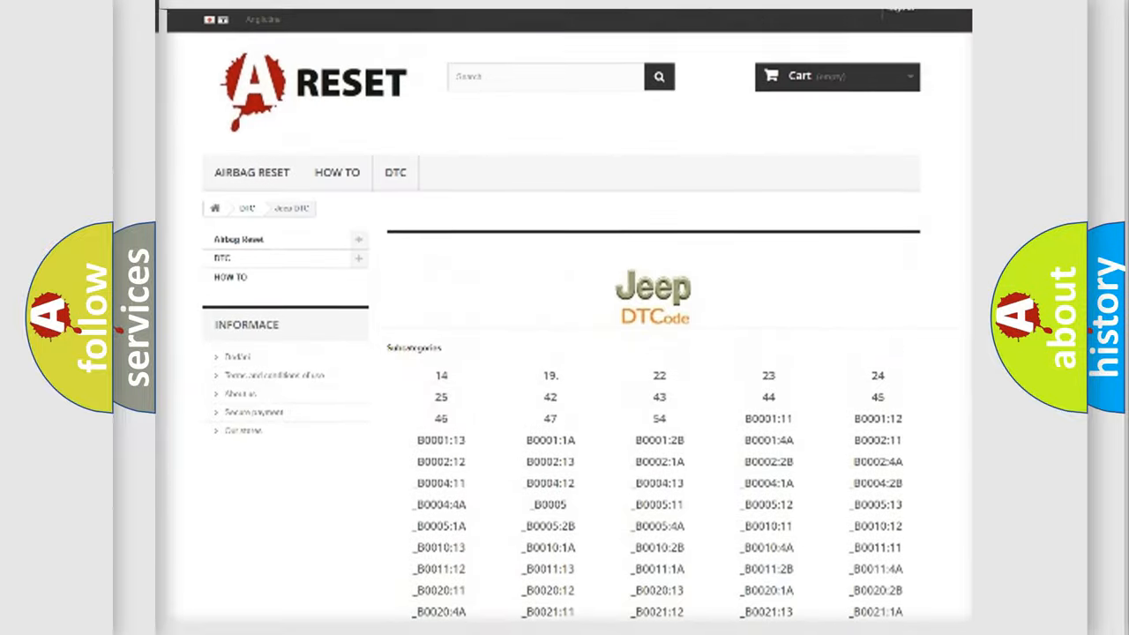